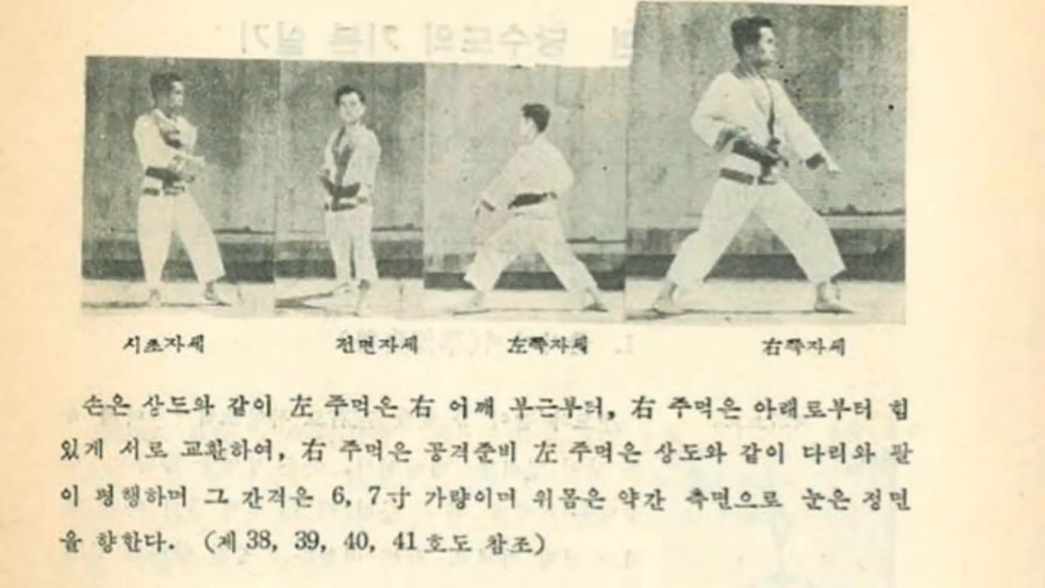
{"action": "scroll", "scroll_direction": "down", "scroll_amount": 3}
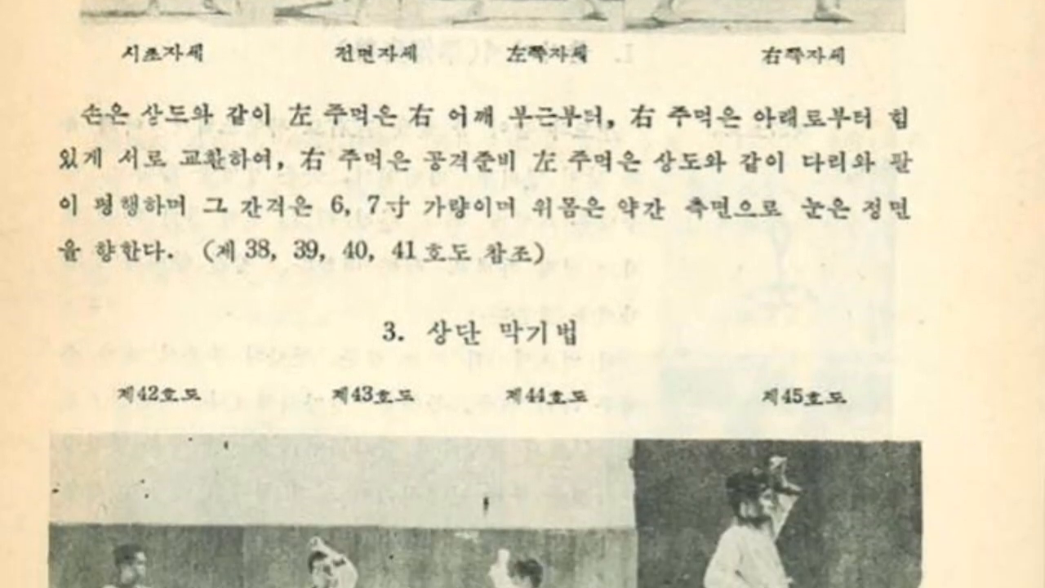